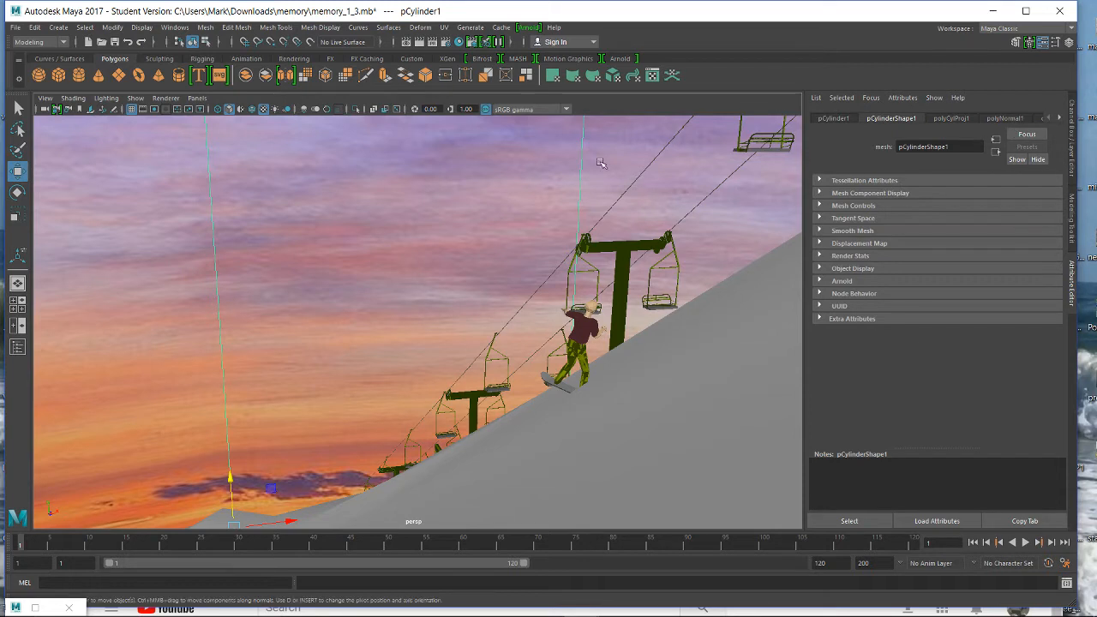
{"action": "mouse_move", "coordinate": [1007, 95]}
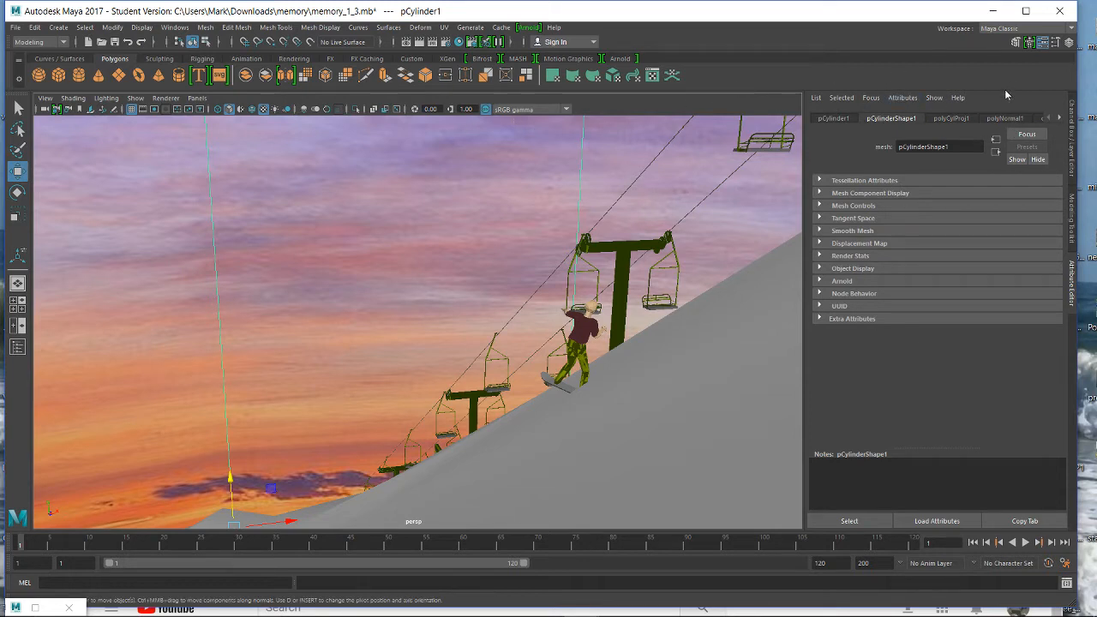
{"action": "mouse_move", "coordinate": [289, 127]}
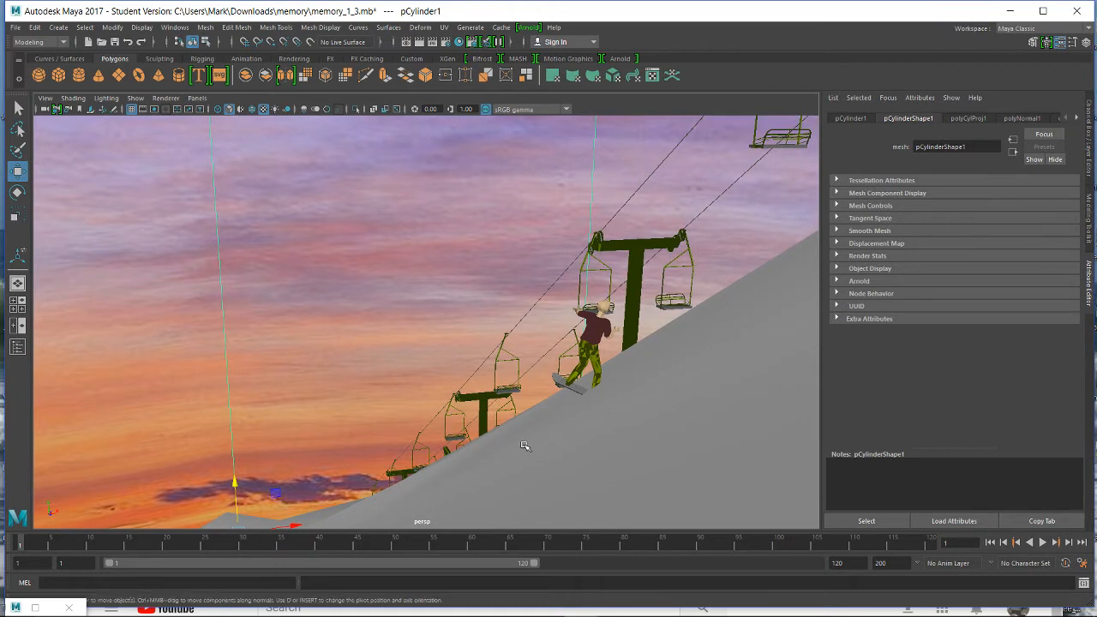
{"action": "mouse_move", "coordinate": [690, 390]}
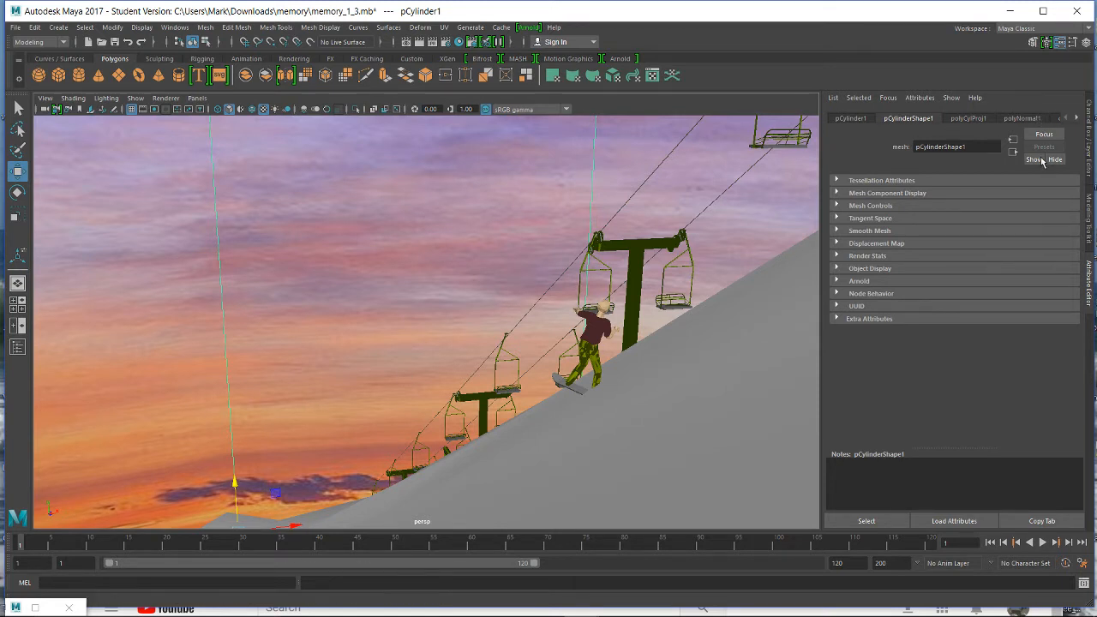
{"action": "mouse_move", "coordinate": [1047, 96]}
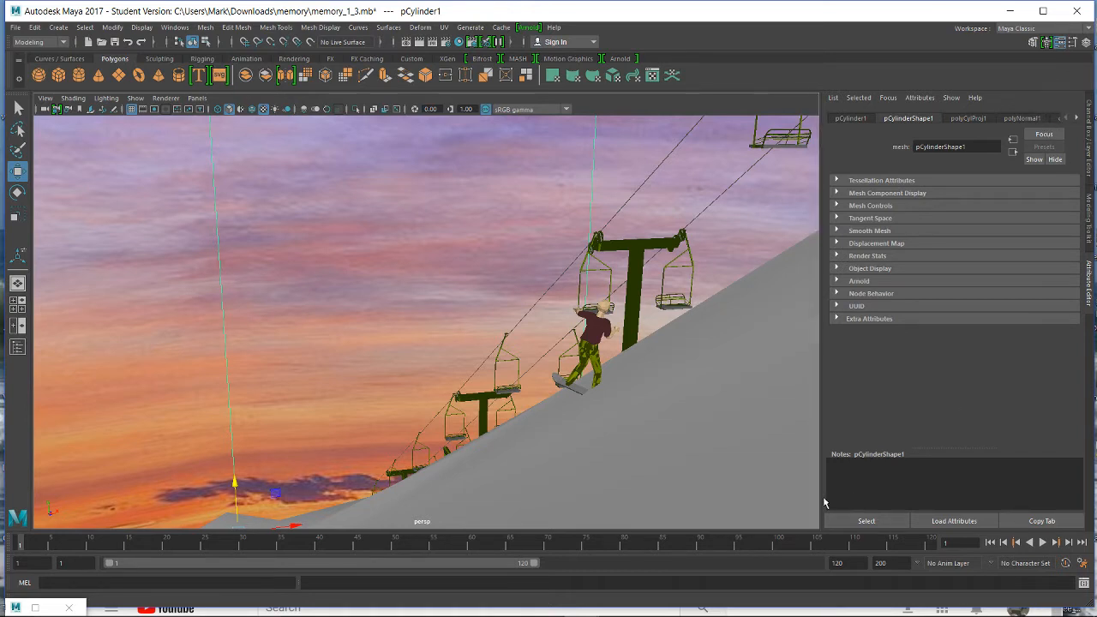
{"action": "mouse_move", "coordinate": [1059, 232]}
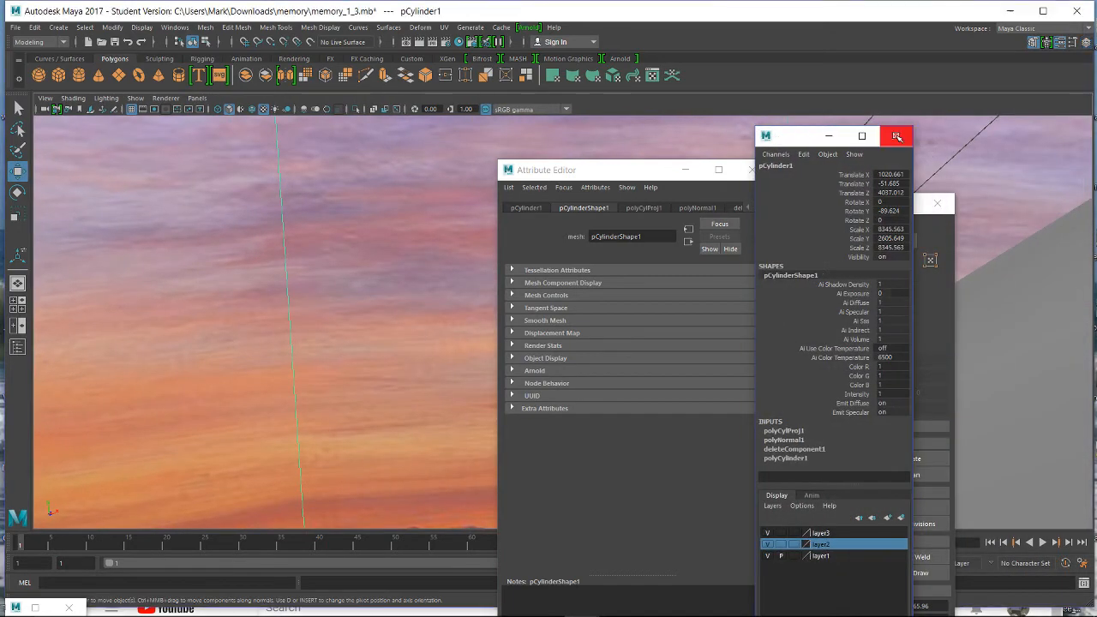
Close the Channel Box/Layer Editor, Time Slider, Range Slider and Command Line panels
{"action": "left_click", "coordinate": [896, 136]}
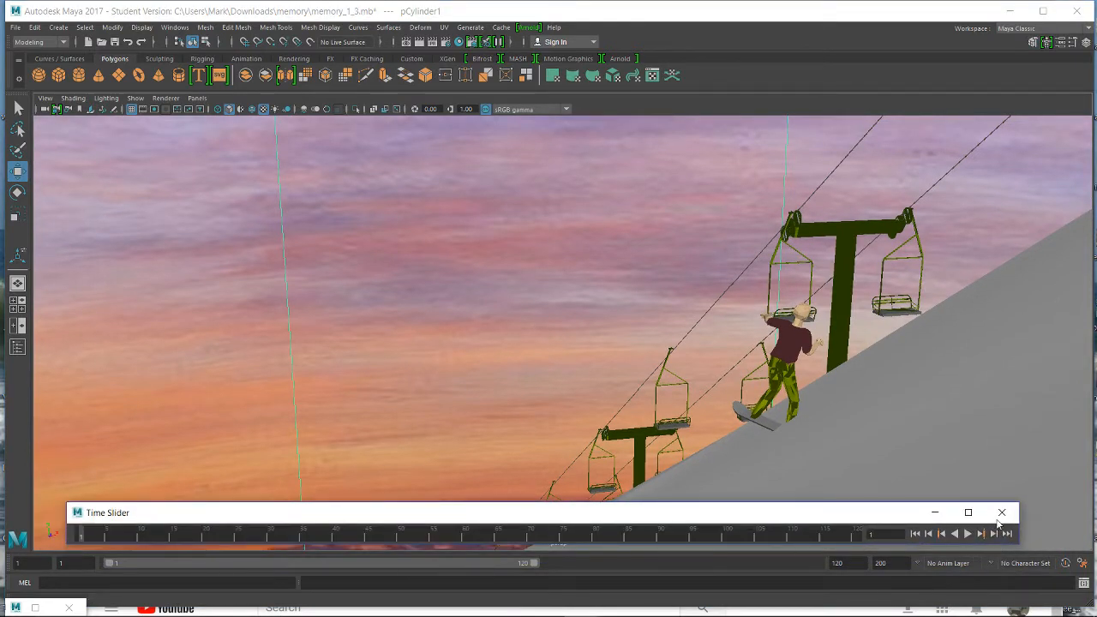
{"action": "left_click", "coordinate": [1001, 512]}
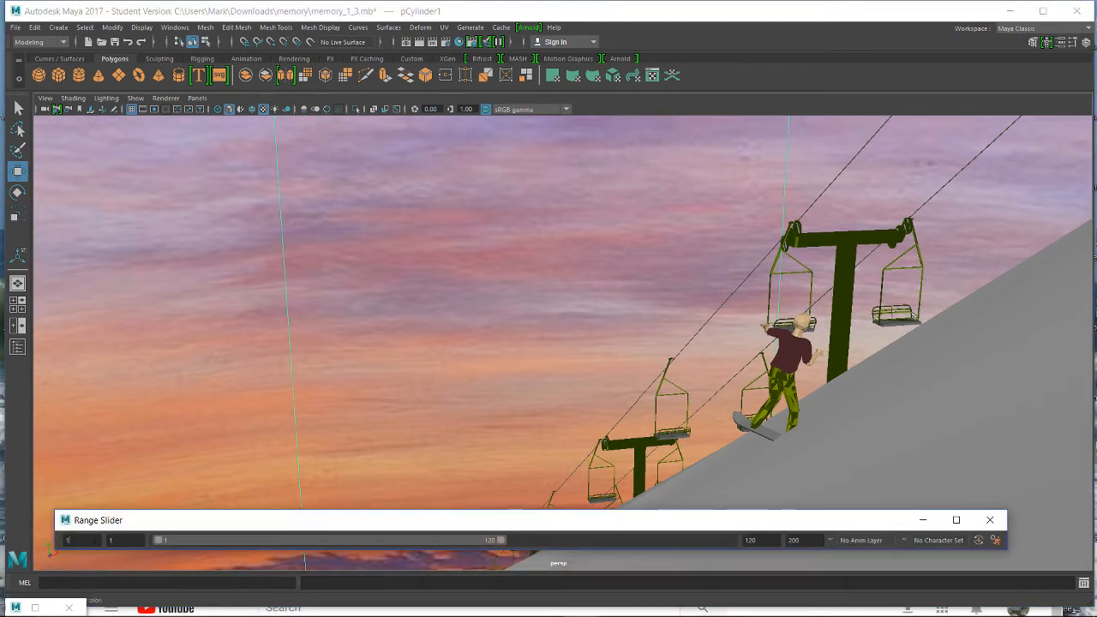
{"action": "left_click", "coordinate": [990, 520]}
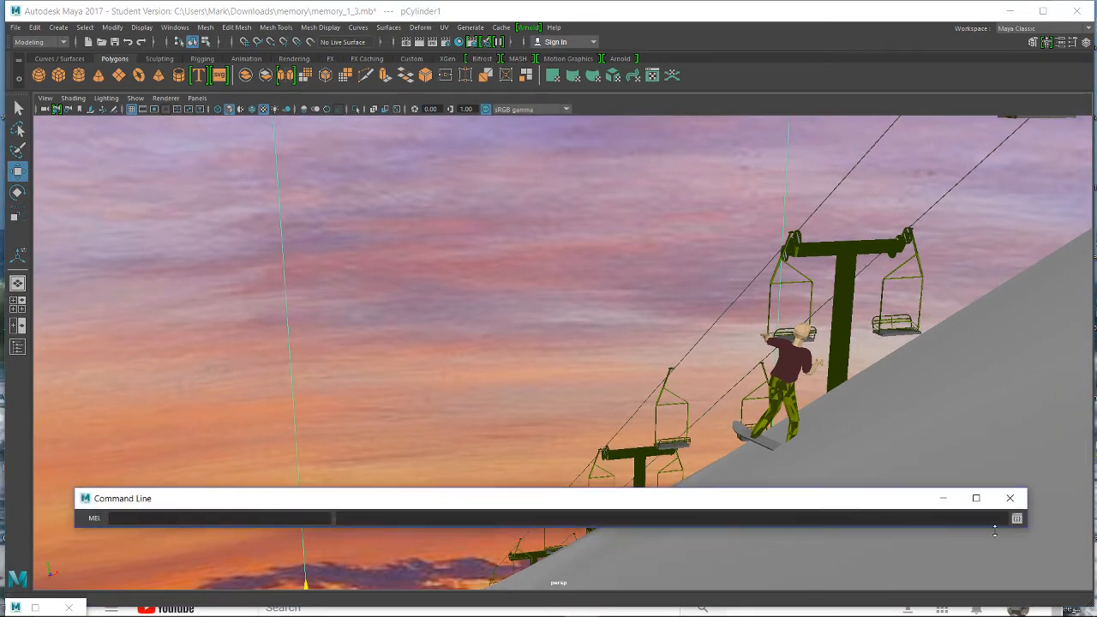
{"action": "left_click", "coordinate": [1009, 498]}
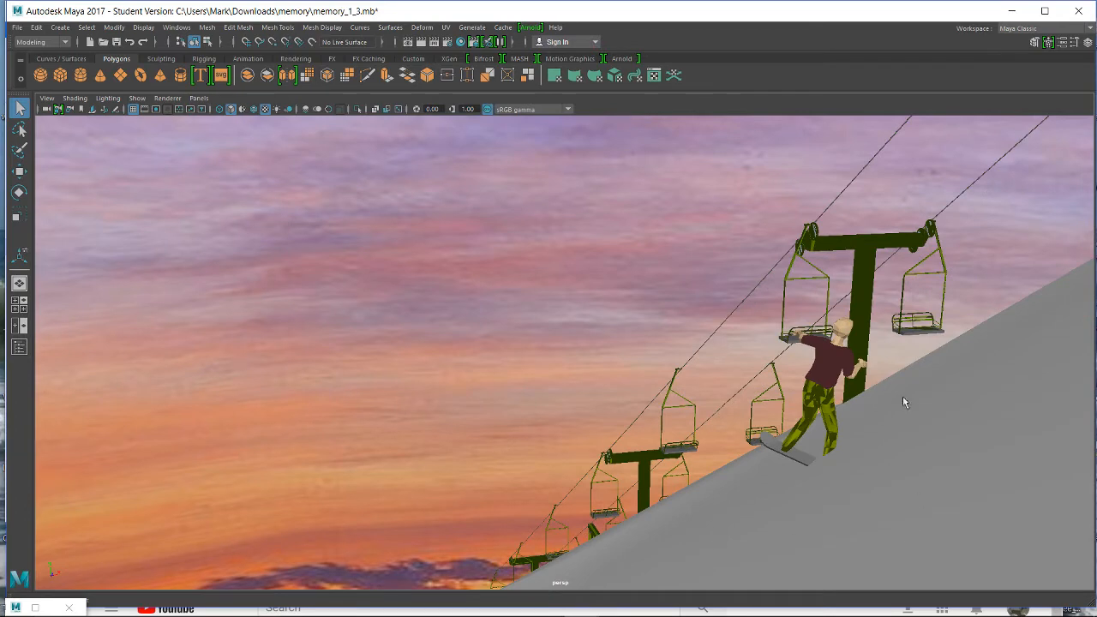
{"action": "mouse_move", "coordinate": [864, 341]}
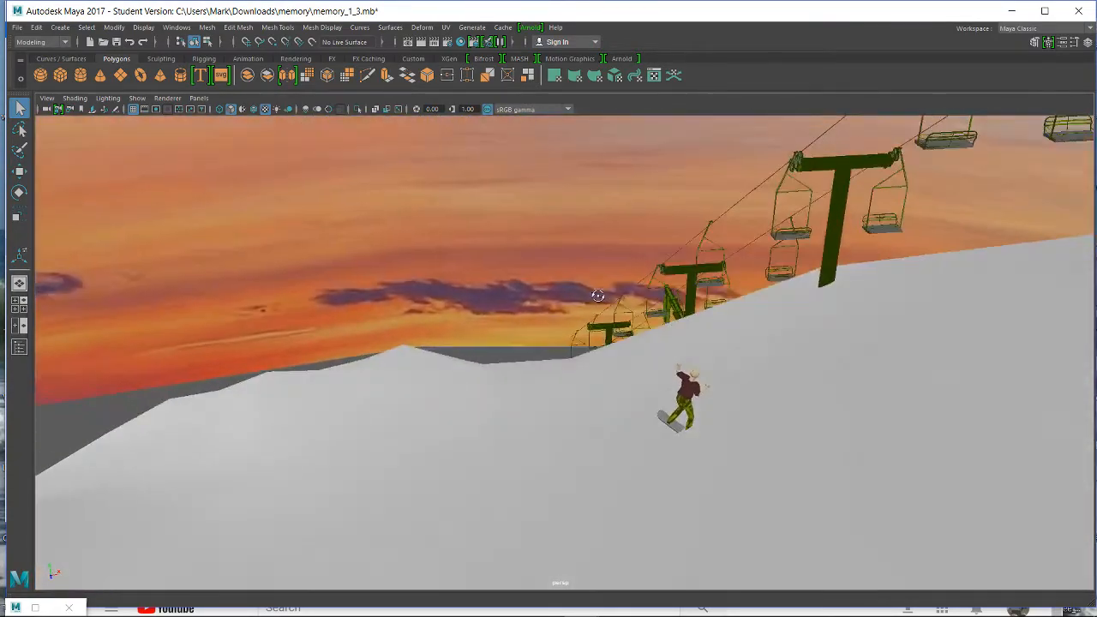
Select the snowboarder near the lift cables and switch to the Rotate tool
{"action": "left_click_drag", "start_coordinate": [597, 296], "coordinate": [687, 320]}
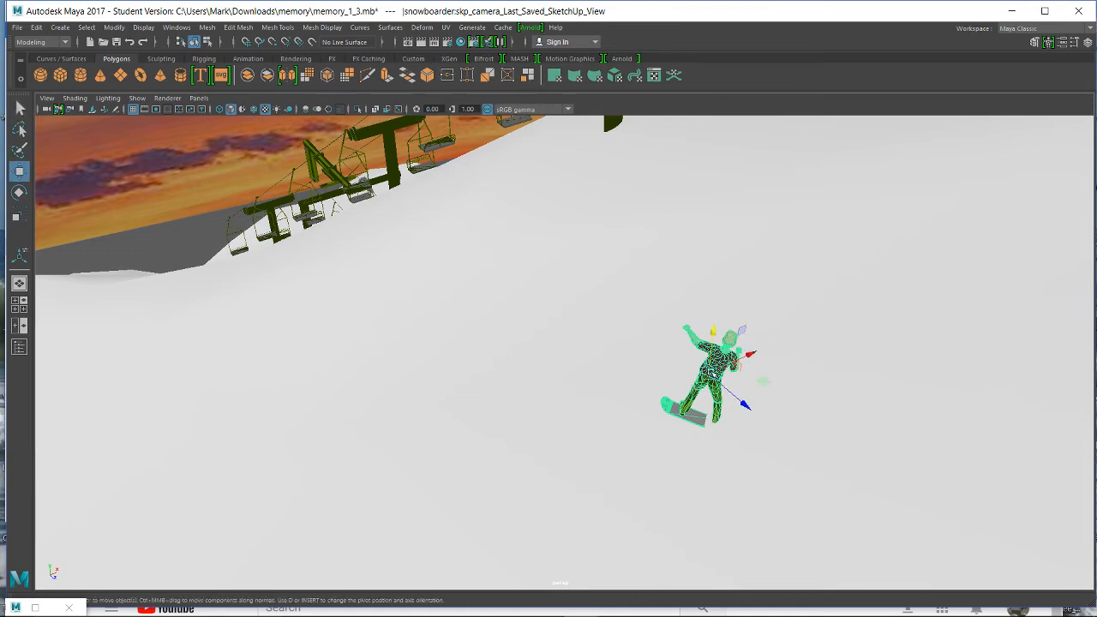
{"action": "left_click_drag", "start_coordinate": [715, 373], "coordinate": [609, 295]}
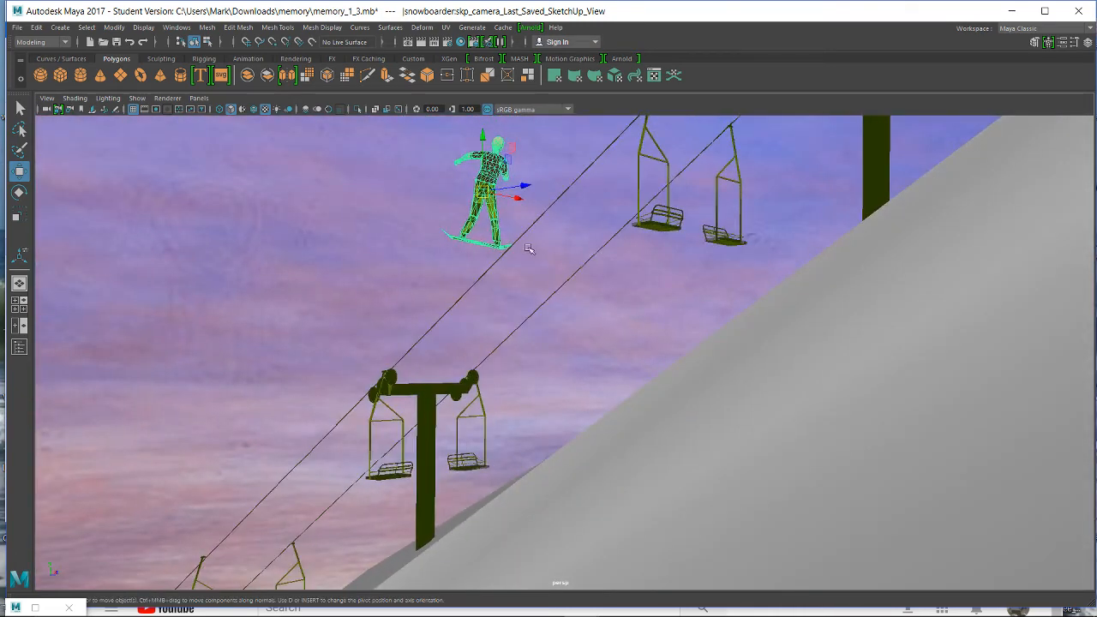
{"action": "left_click", "coordinate": [19, 193]}
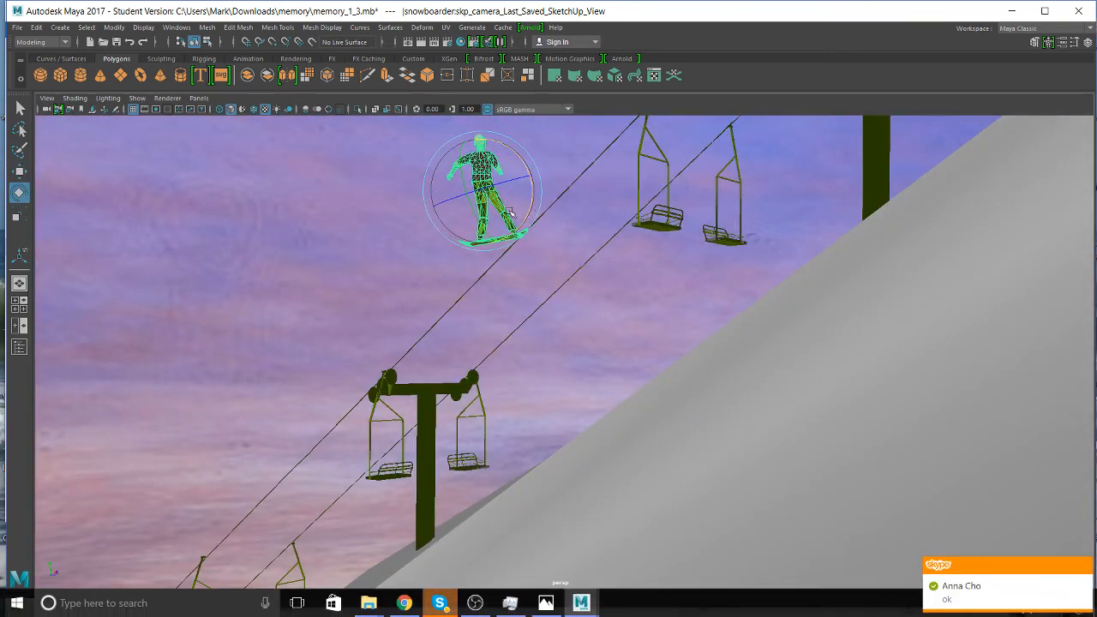